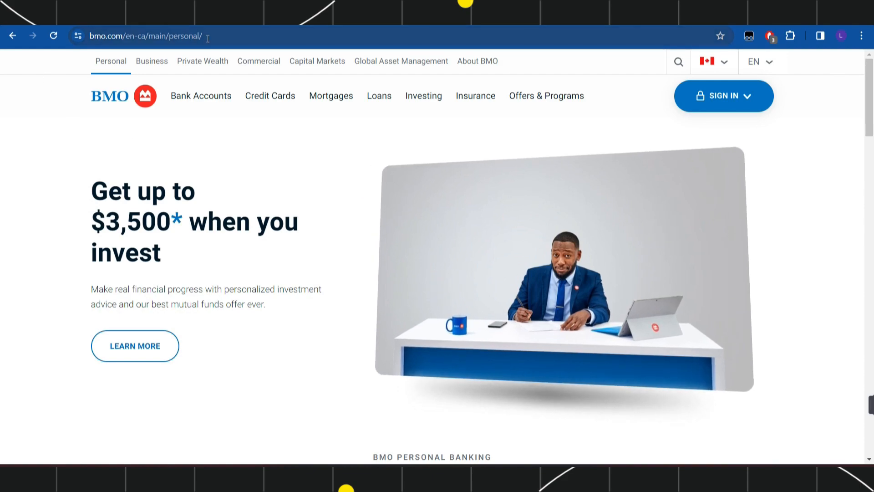
pyautogui.moveTo(211, 50)
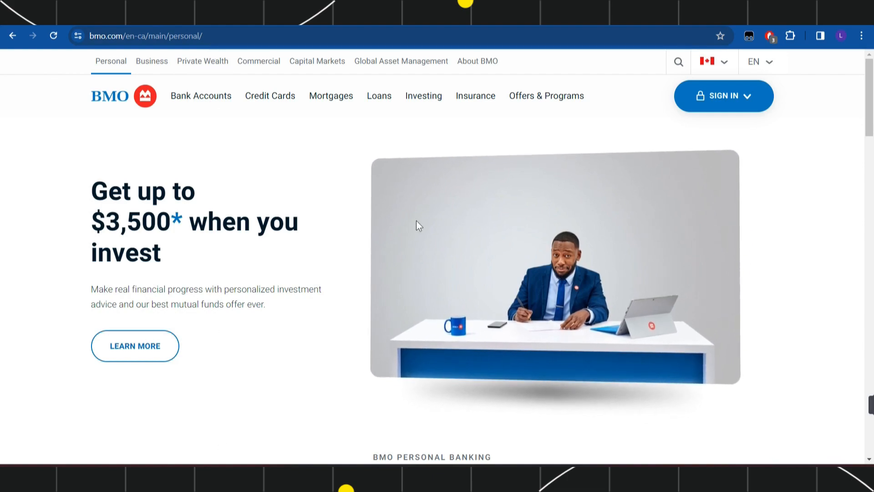
pyautogui.moveTo(249, 321)
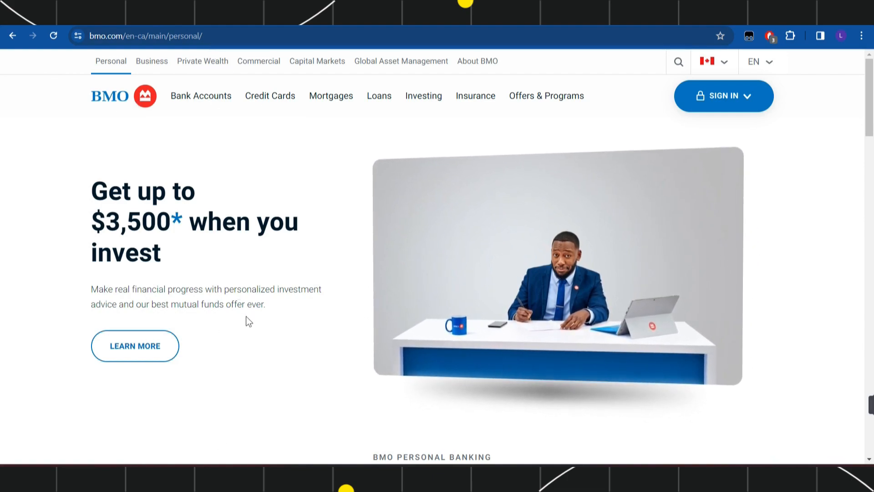
# Open the SIGN IN menu and start online banking registration with a BMO debit card
pyautogui.scroll(-3)
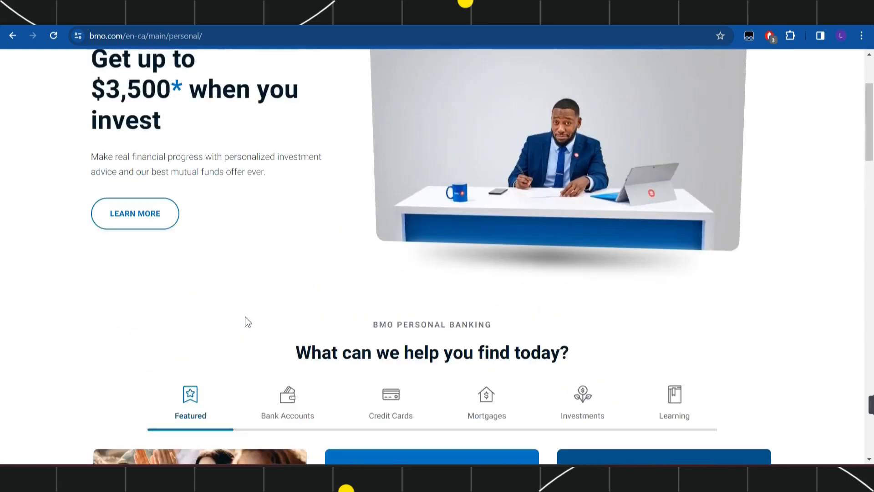
pyautogui.scroll(3)
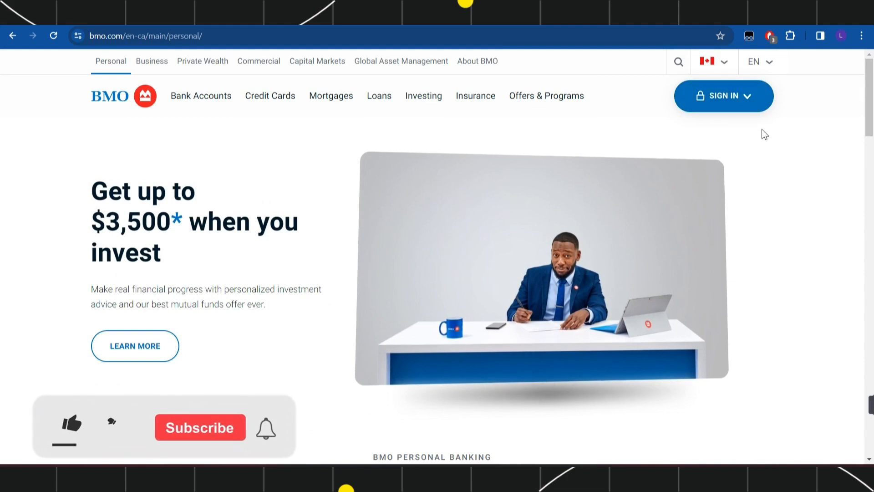
pyautogui.click(723, 95)
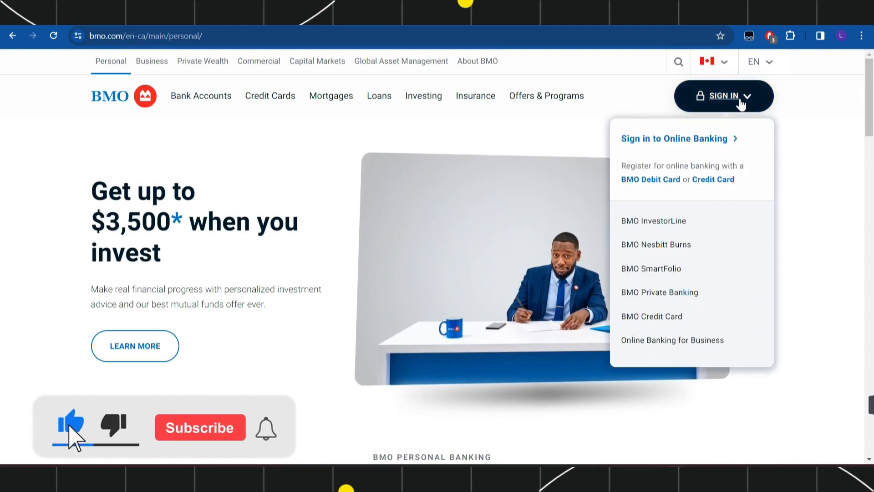
pyautogui.click(199, 427)
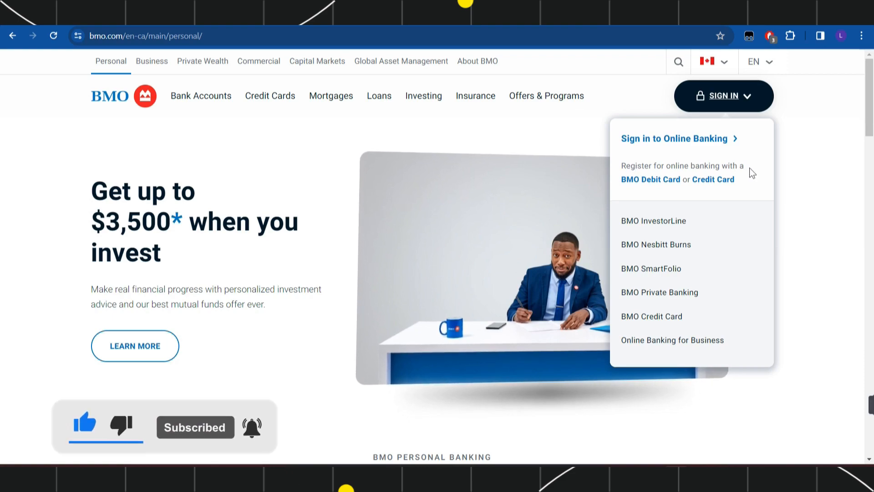
pyautogui.moveTo(651, 179)
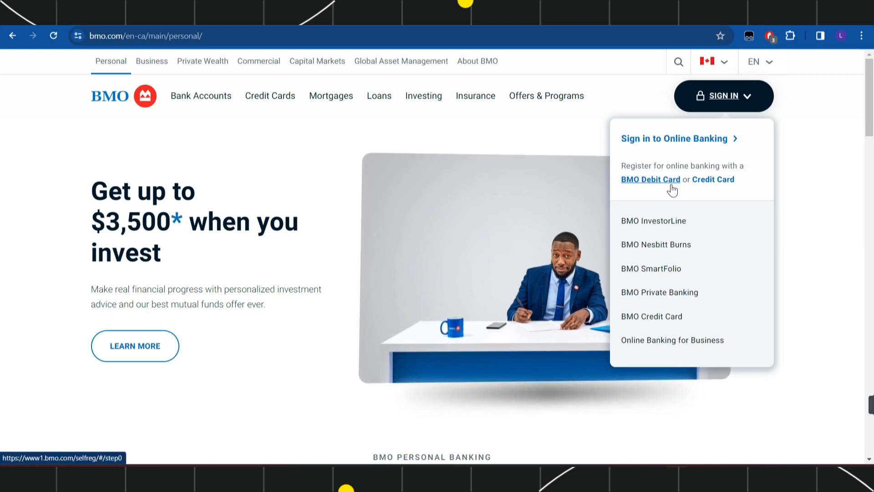
pyautogui.moveTo(744, 193)
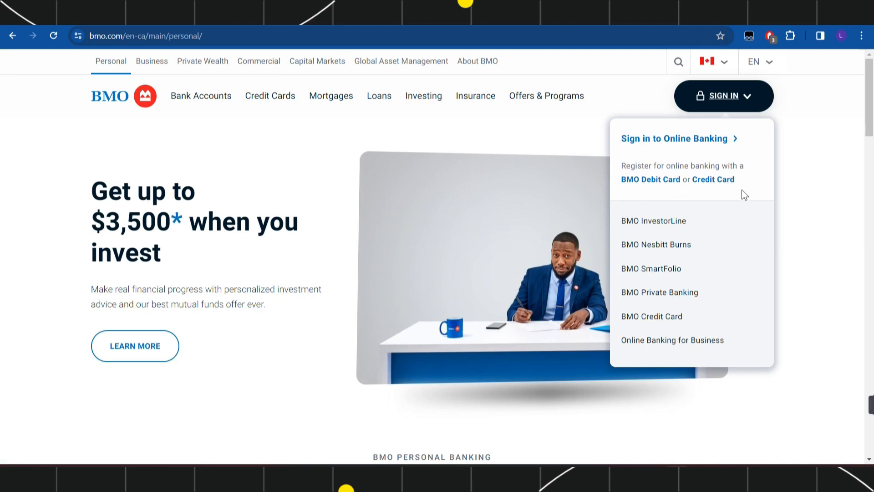
pyautogui.moveTo(690, 192)
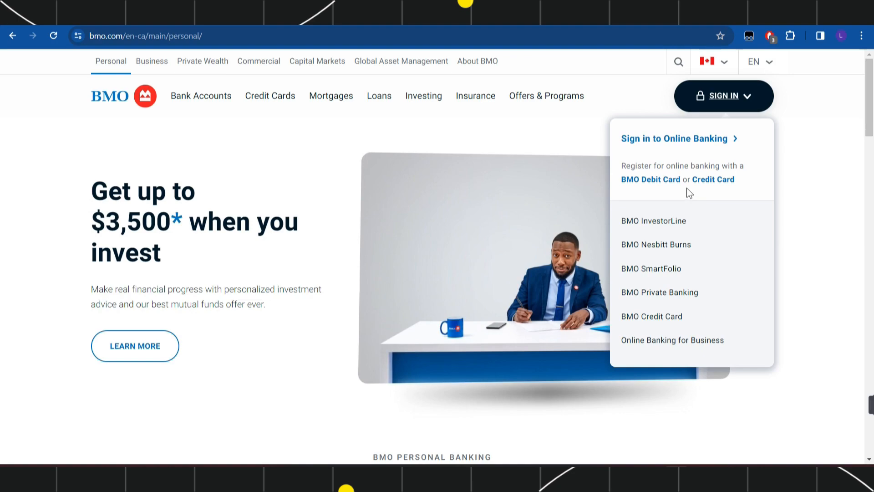
pyautogui.moveTo(651, 179)
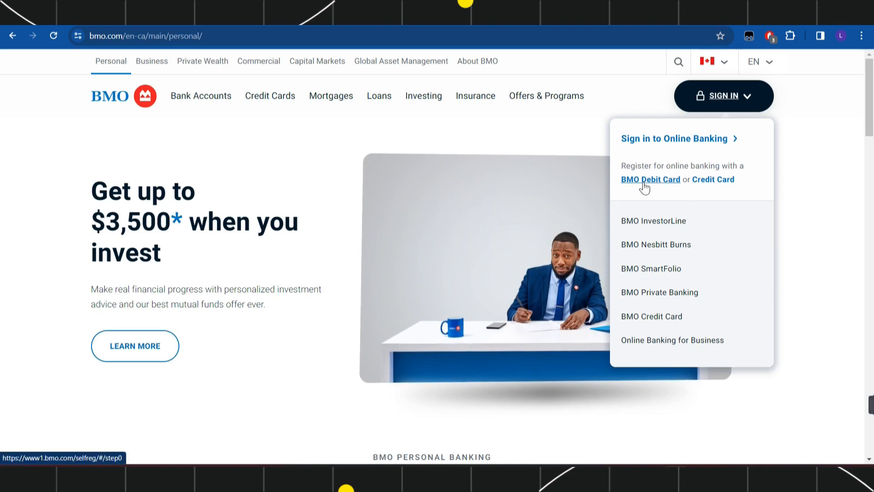
pyautogui.click(650, 179)
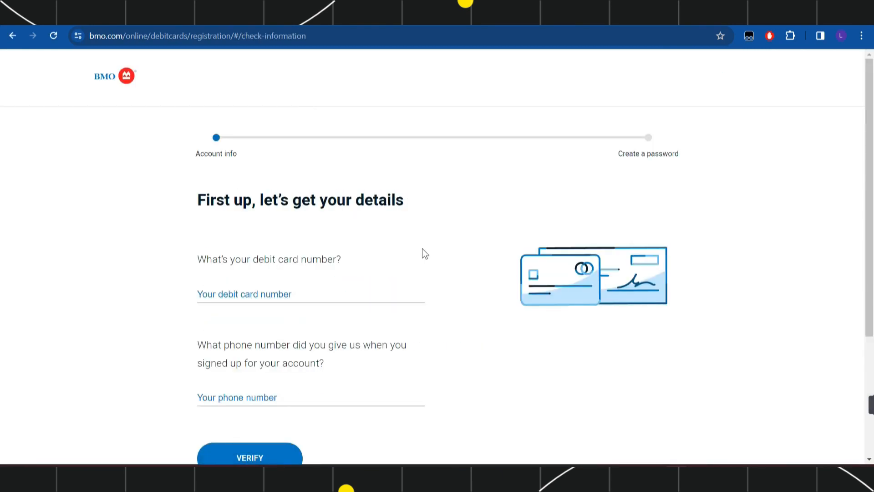
pyautogui.scroll(-3)
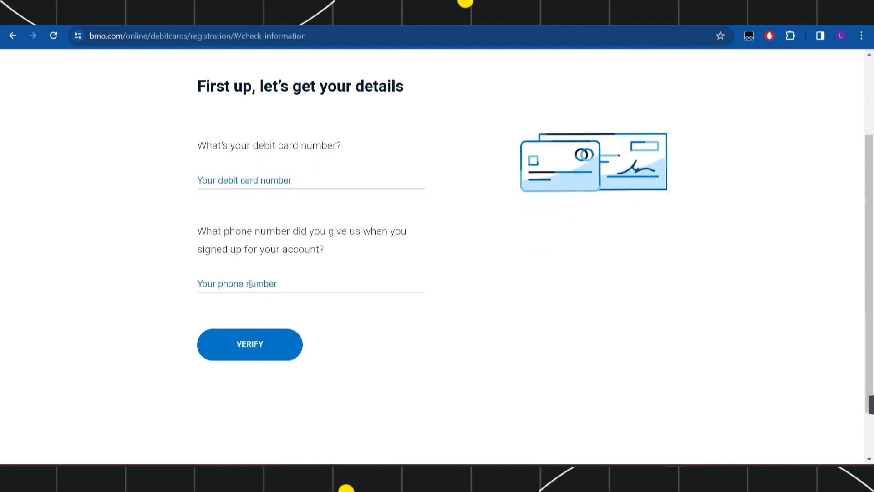
pyautogui.scroll(3)
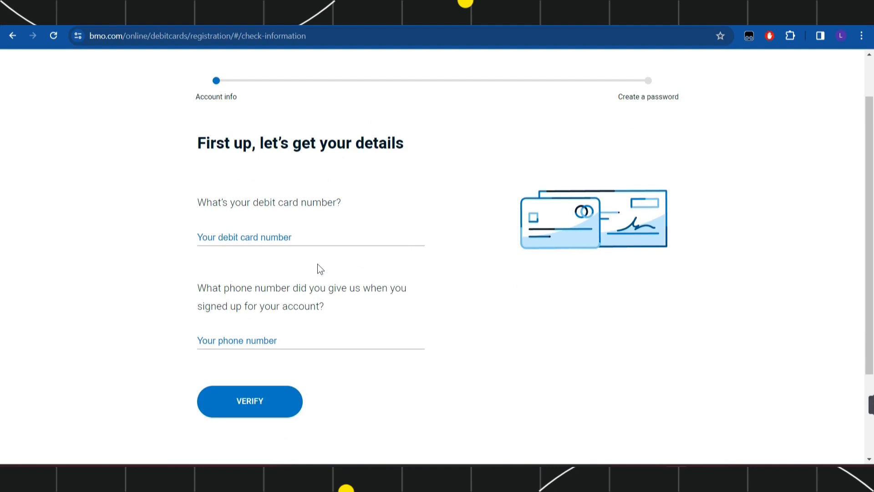
pyautogui.moveTo(701, 147)
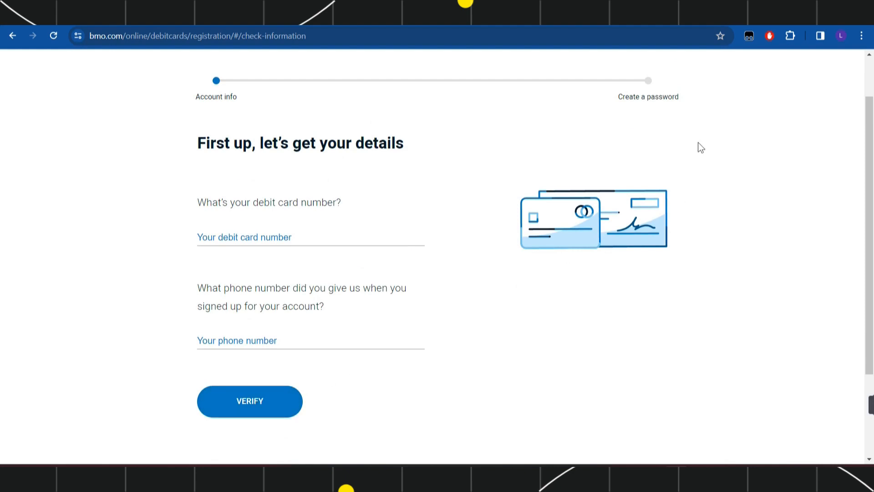
pyautogui.moveTo(619, 100)
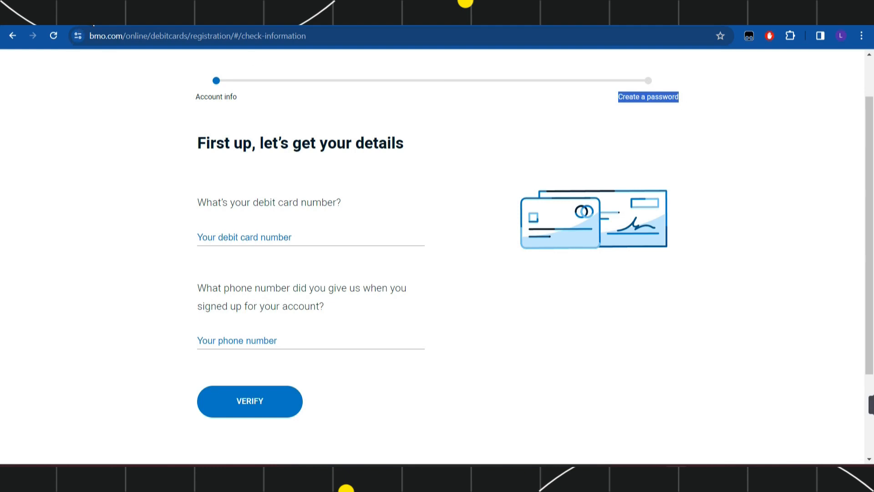
pyautogui.moveTo(497, 213)
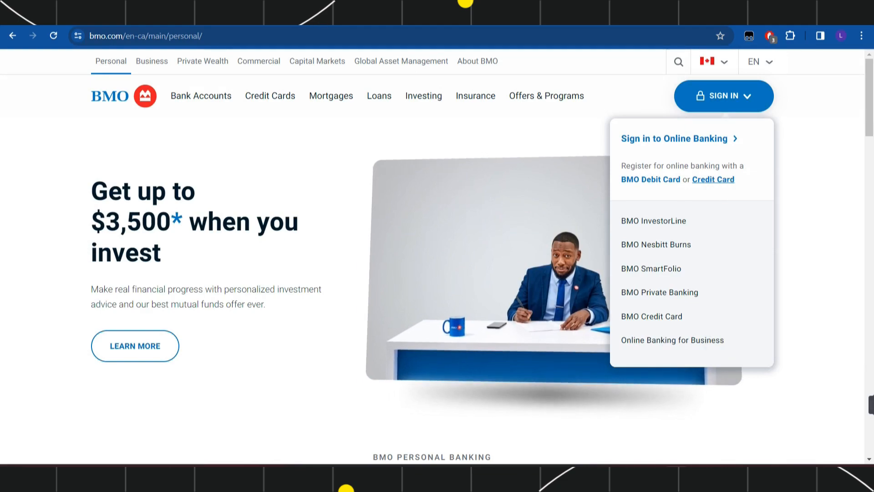
# Choose Credit Card registration and continue to step 1 of 3 for card details
pyautogui.click(712, 179)
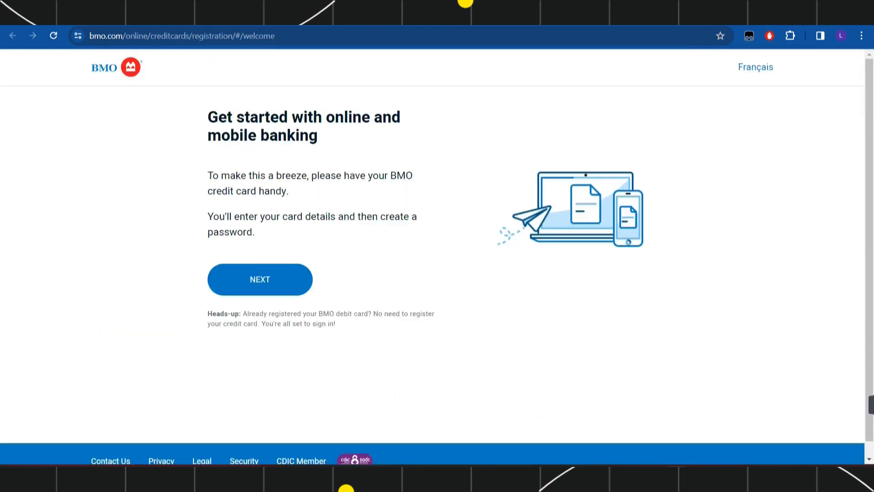
pyautogui.moveTo(301, 203)
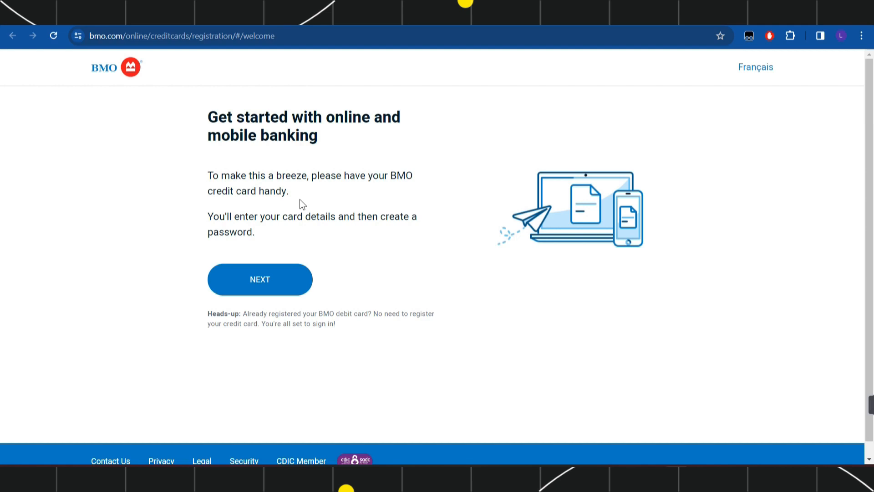
pyautogui.moveTo(273, 286)
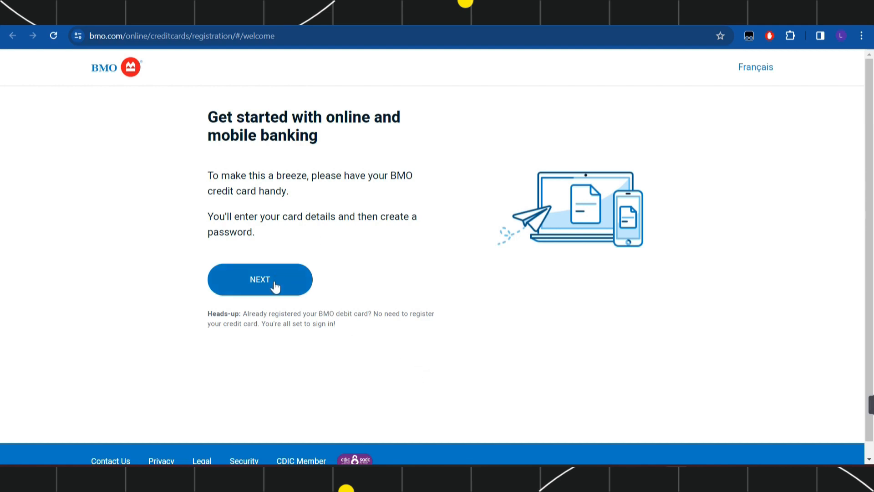
pyautogui.click(260, 279)
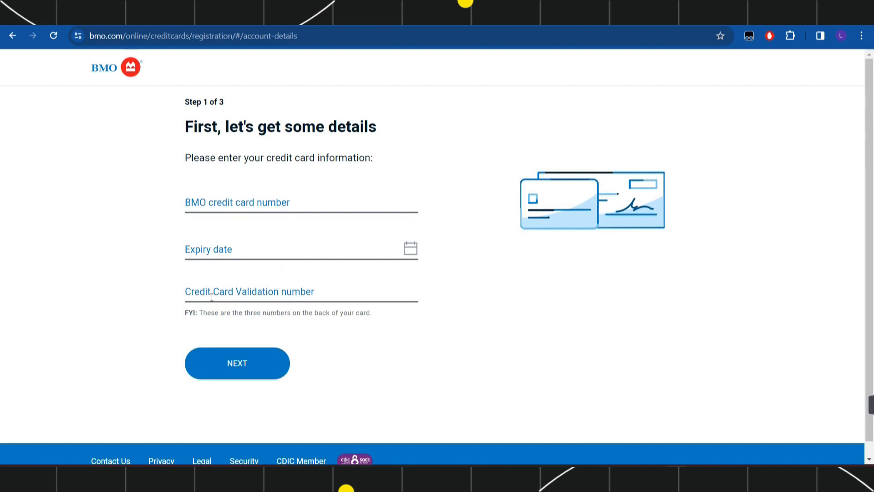
pyautogui.moveTo(300, 305)
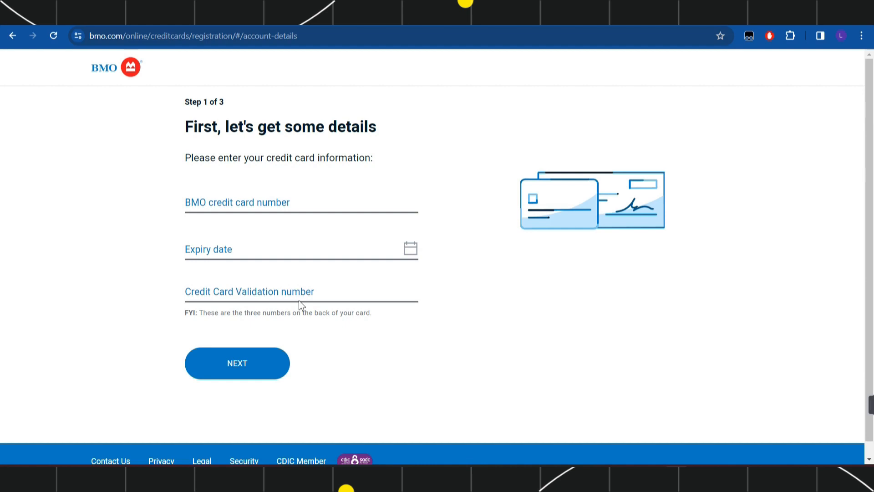
pyautogui.moveTo(256, 383)
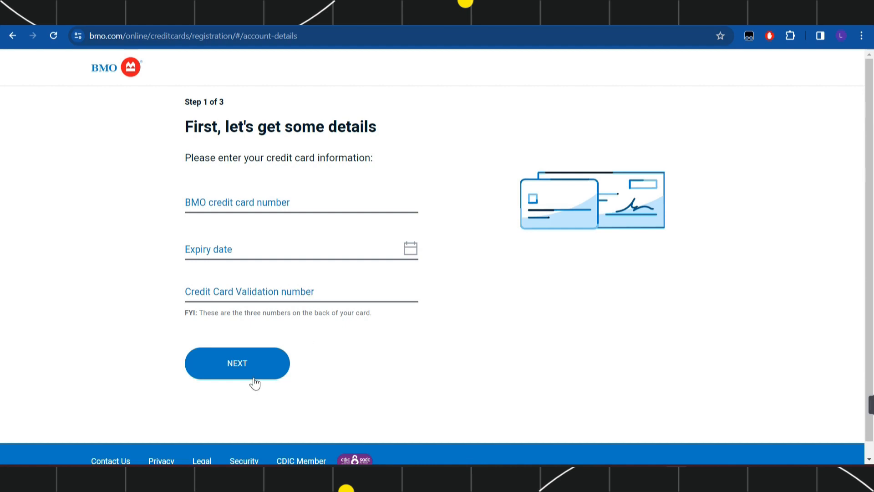
pyautogui.moveTo(221, 106)
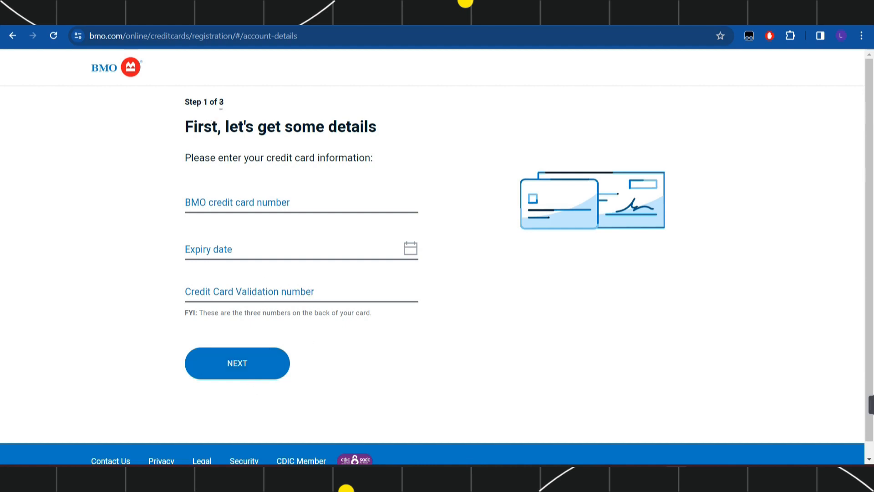
pyautogui.moveTo(268, 111)
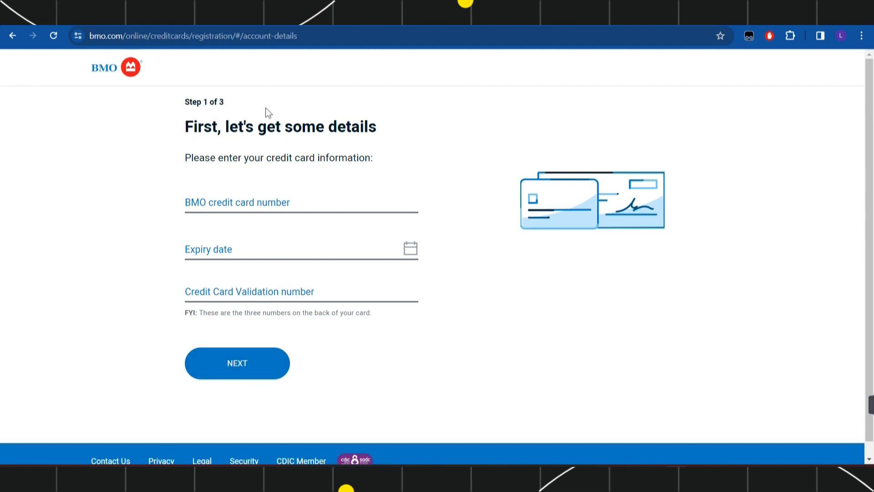